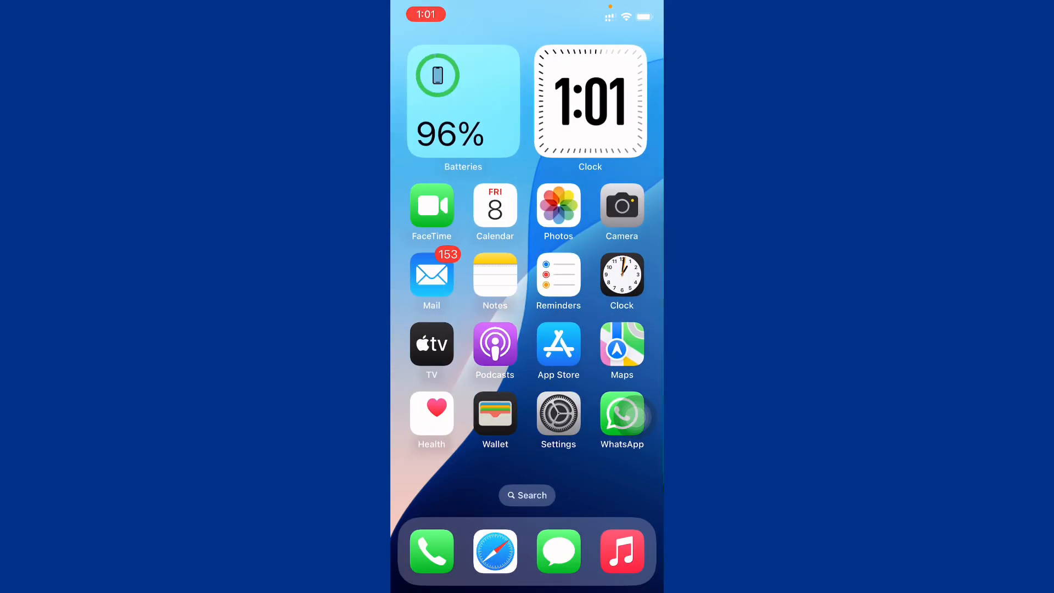
# Swipe left through the home screen pages looking for Telegram
pyautogui.hscroll(-3)
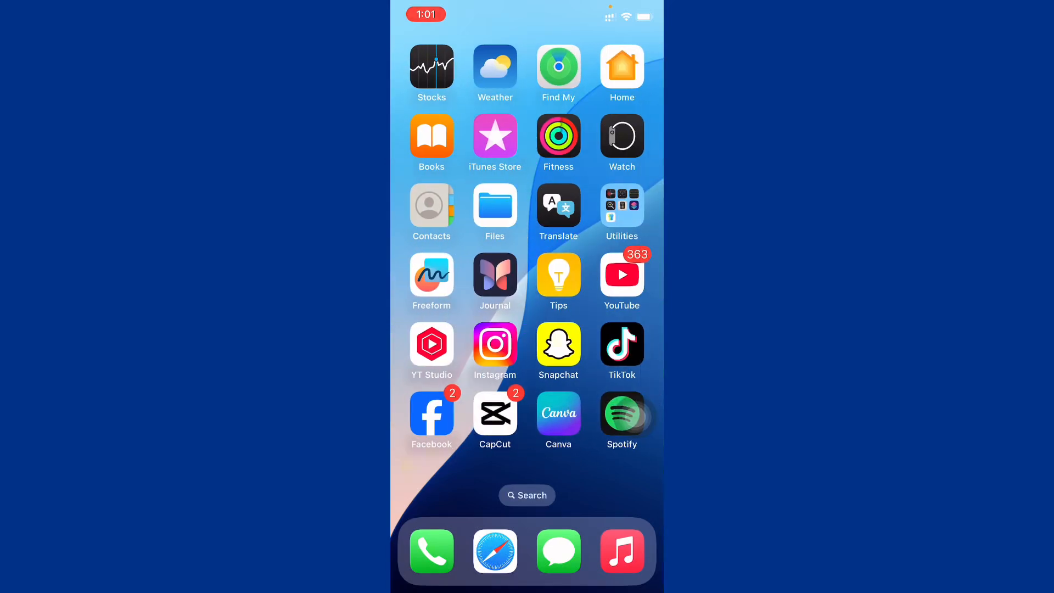
pyautogui.hscroll(-3)
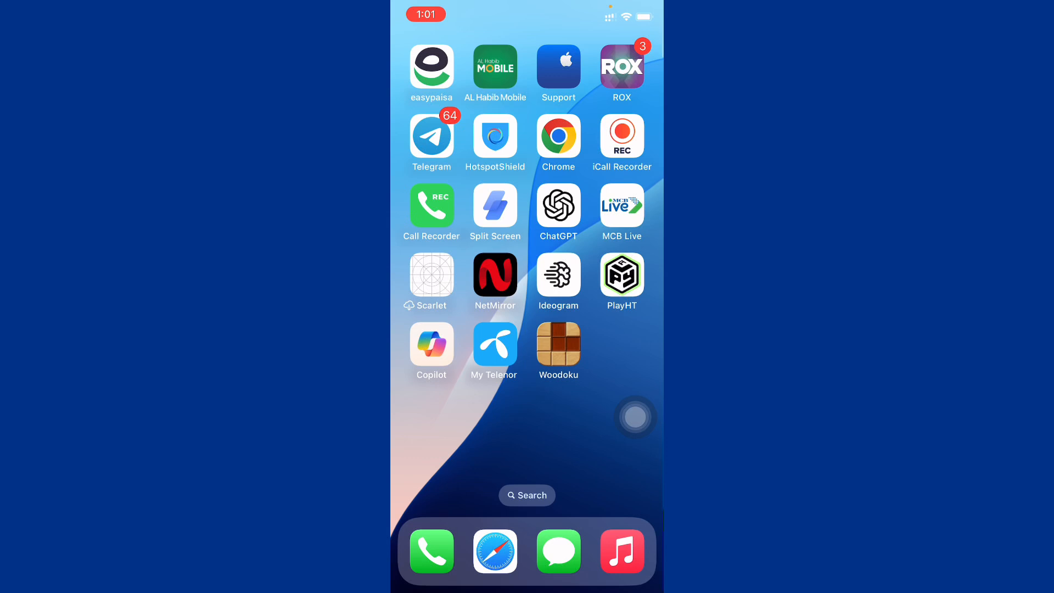
pyautogui.hscroll(-3)
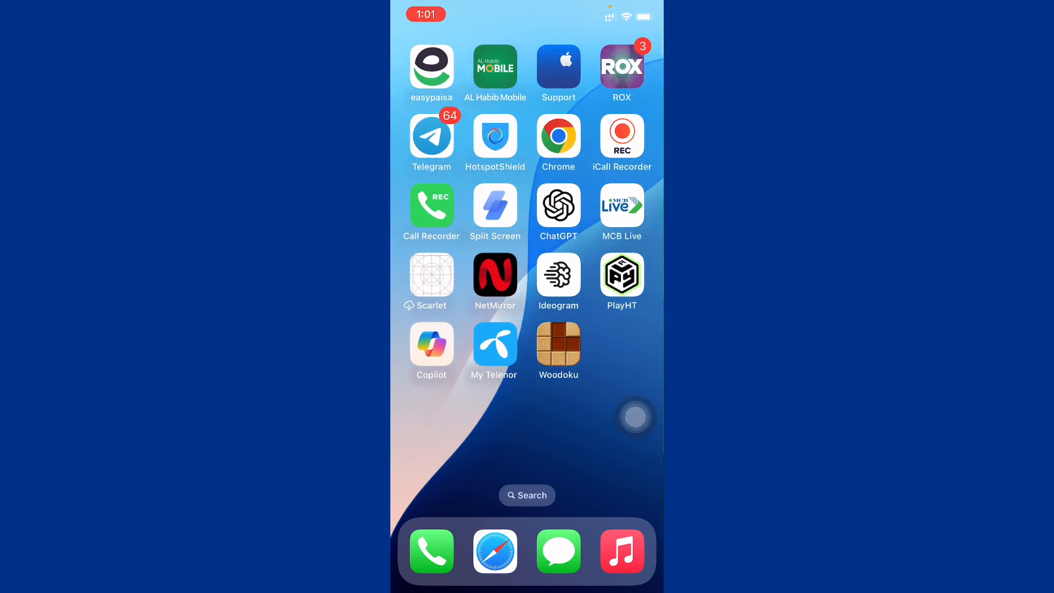
pyautogui.hscroll(-3)
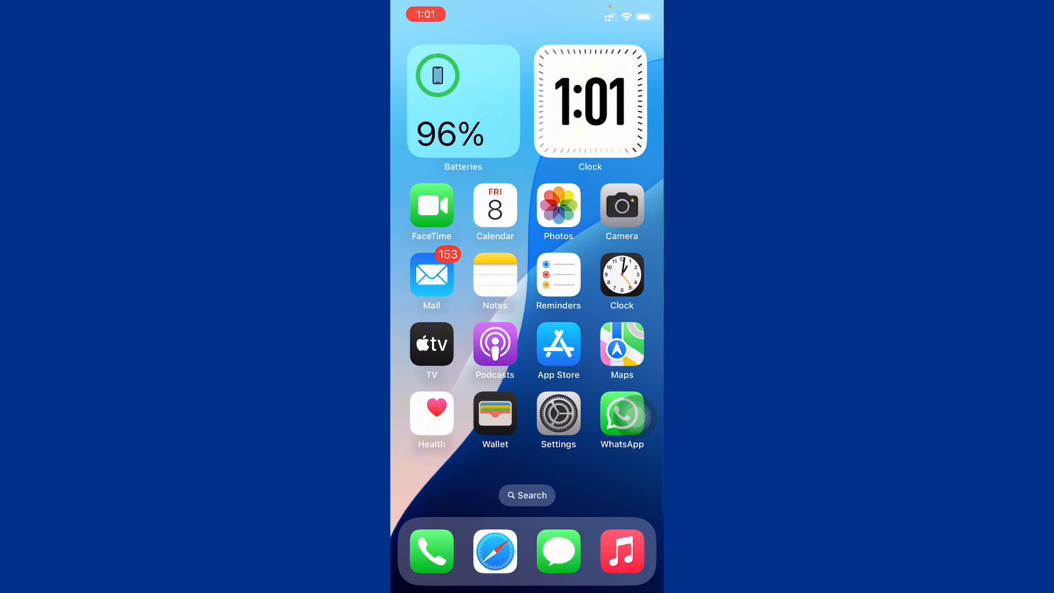
pyautogui.hscroll(-3)
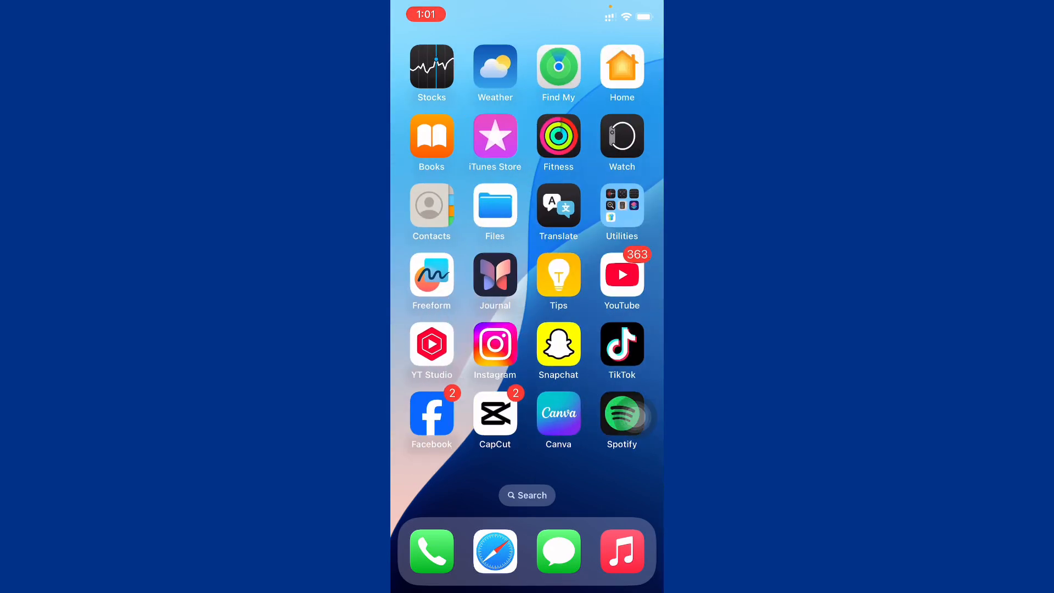
pyautogui.hscroll(-3)
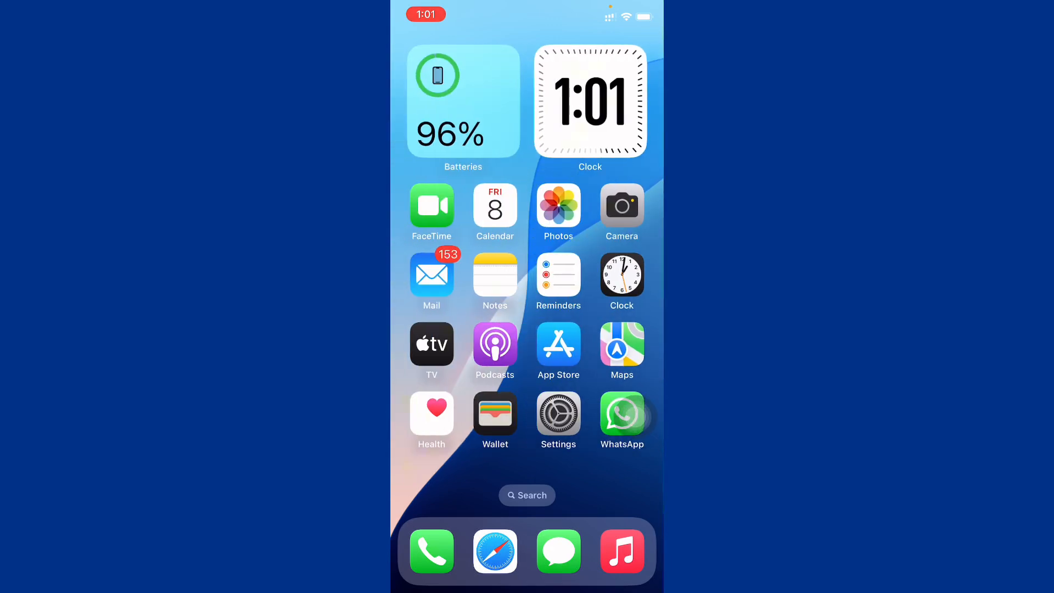
pyautogui.hscroll(-3)
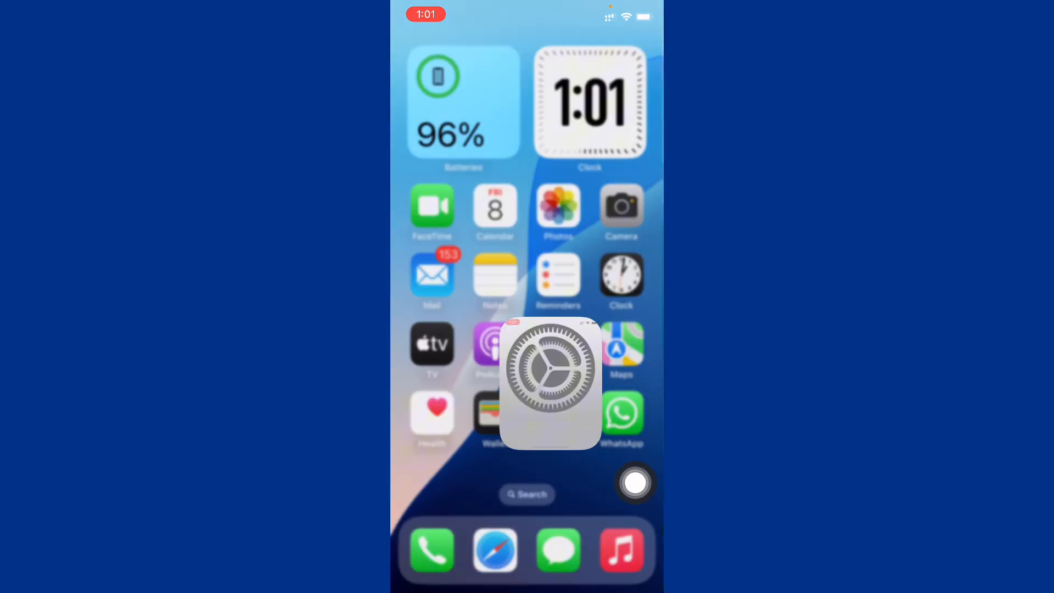
pyautogui.click(551, 380)
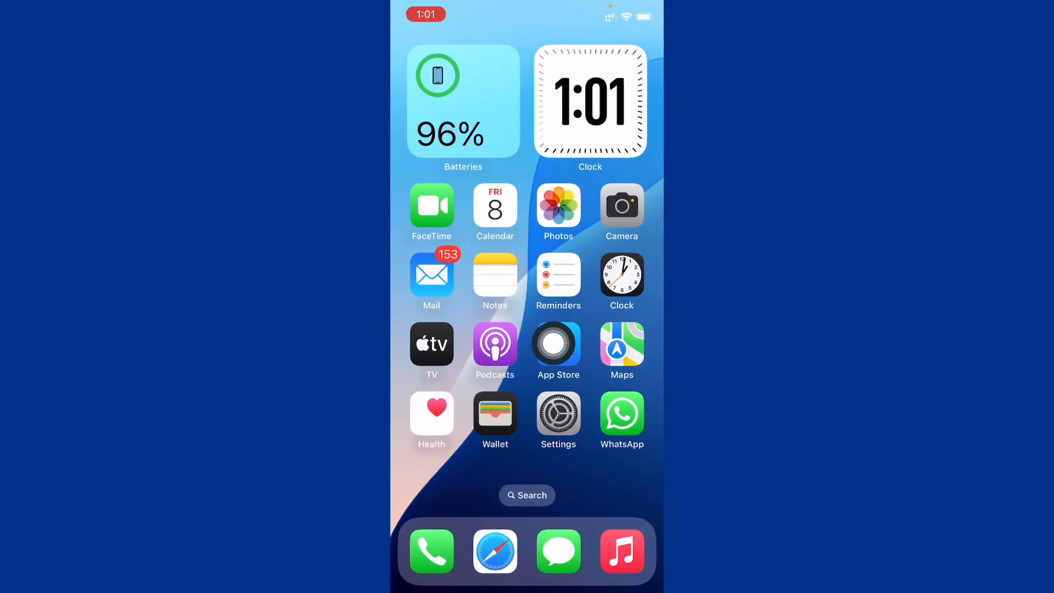
# Look up Telegram Messenger in the App Store, then return home
pyautogui.click(558, 345)
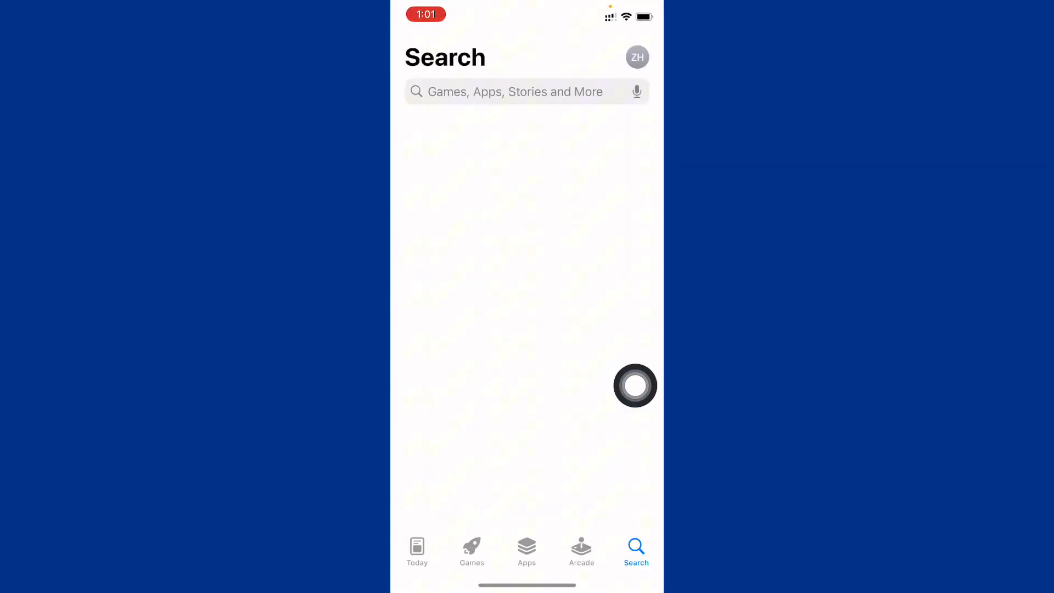
pyautogui.click(525, 92)
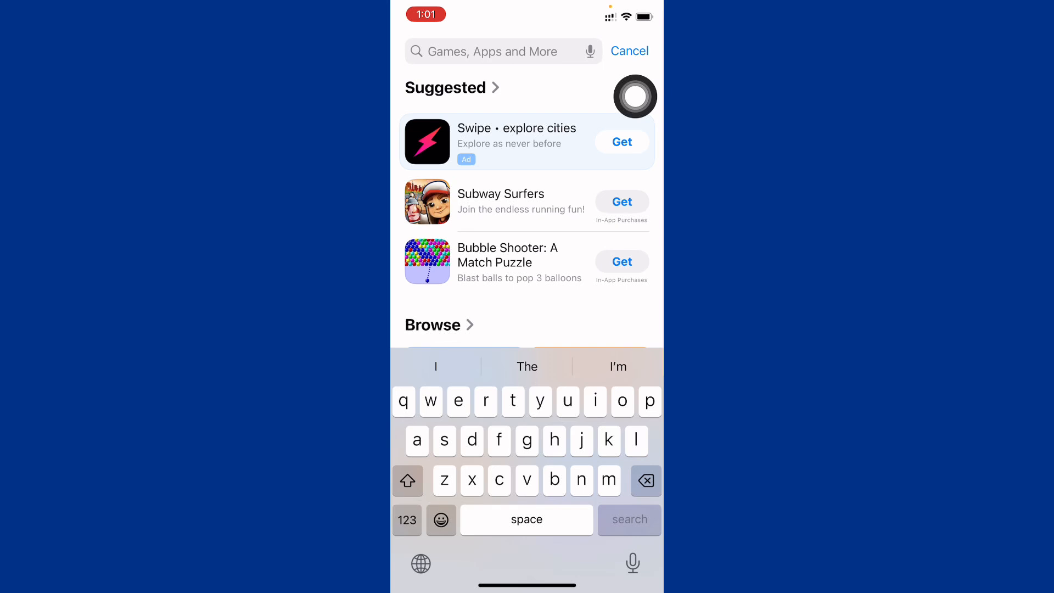
pyautogui.write('tele')
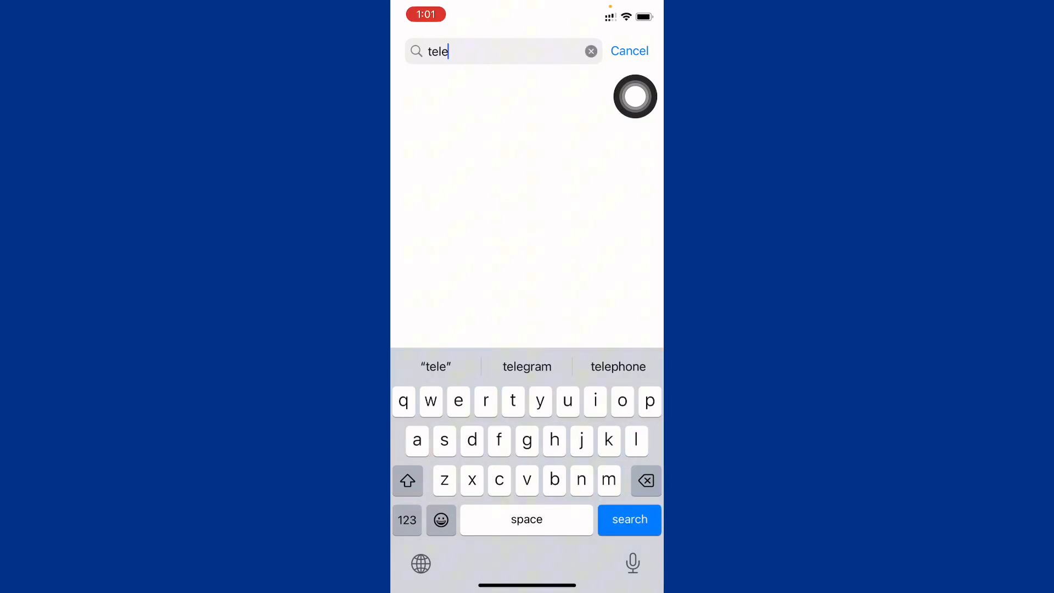
pyautogui.click(527, 366)
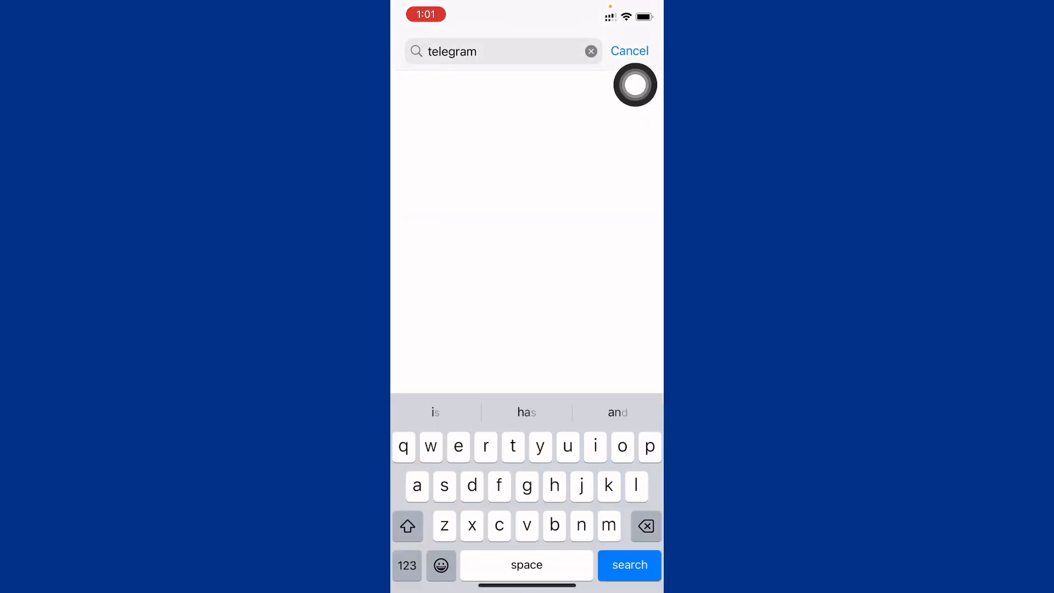
pyautogui.click(629, 566)
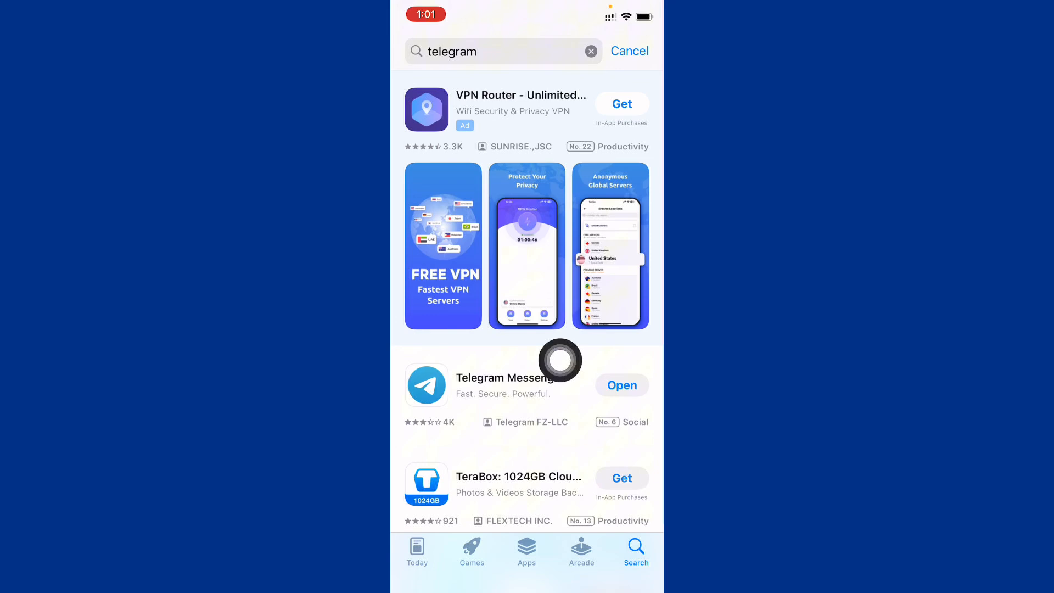
pyautogui.click(507, 378)
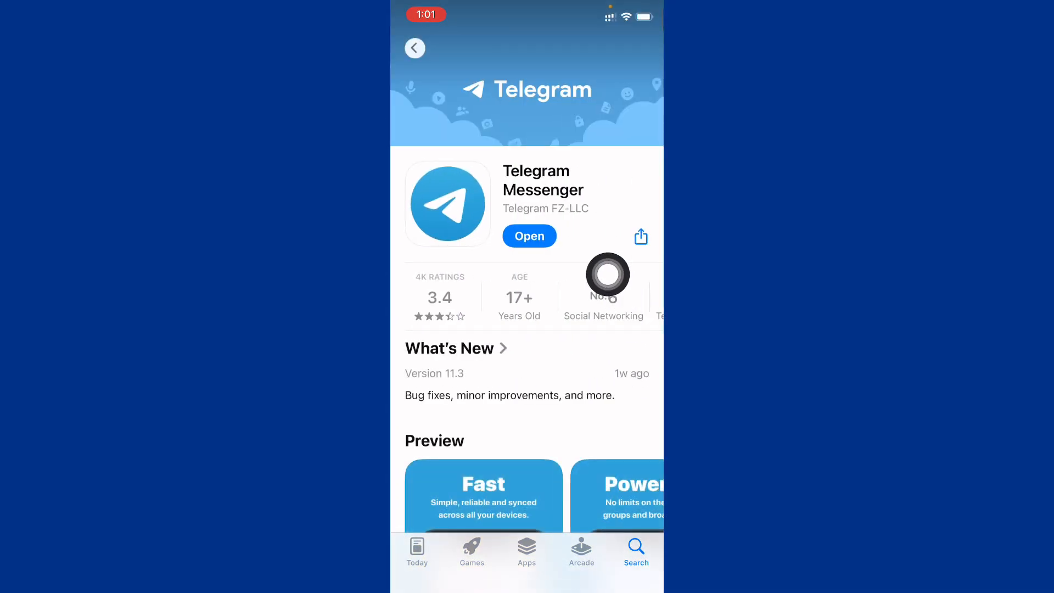
pyautogui.click(416, 47)
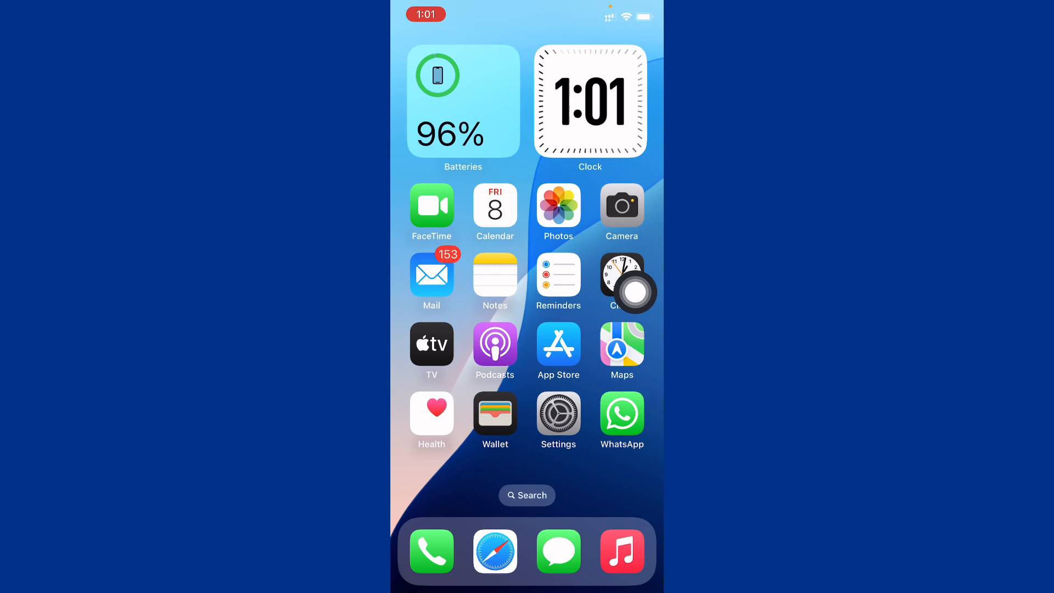
# Swipe left two more pages to reach the page with the Telegram icon
pyautogui.hscroll(-3)
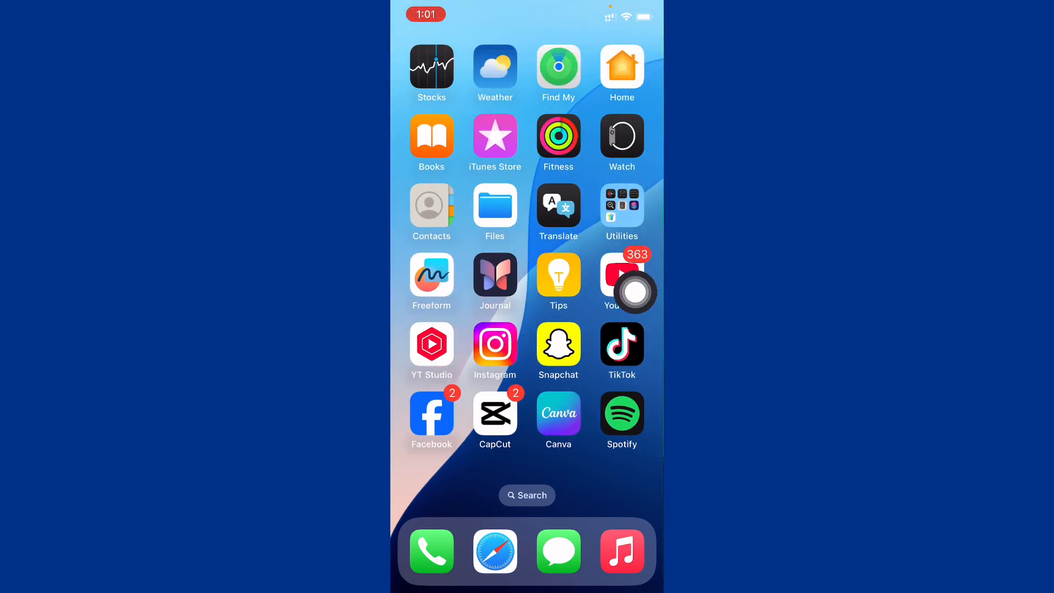
pyautogui.hscroll(-3)
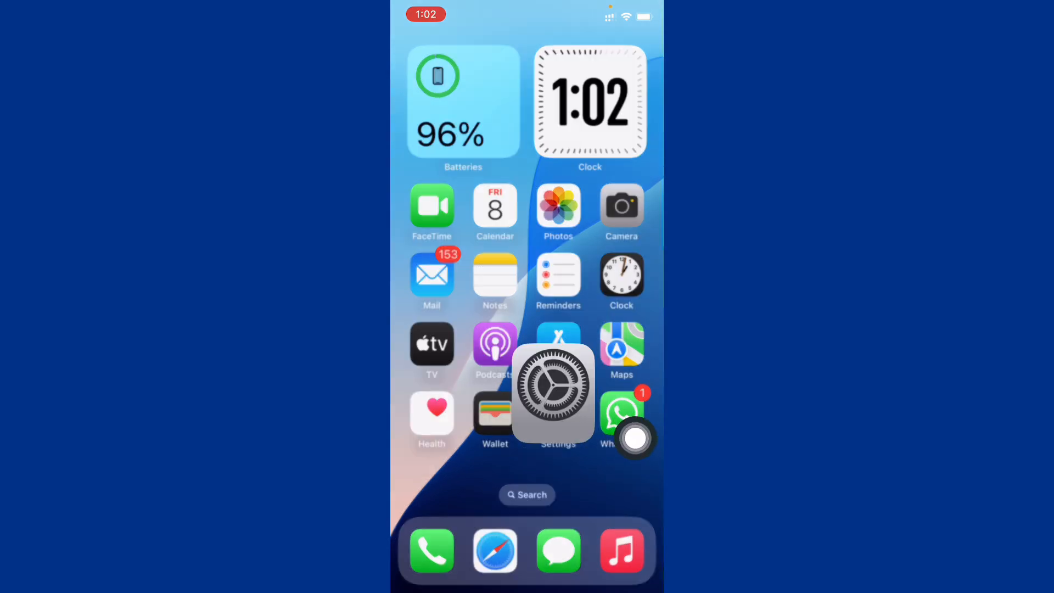
pyautogui.click(558, 393)
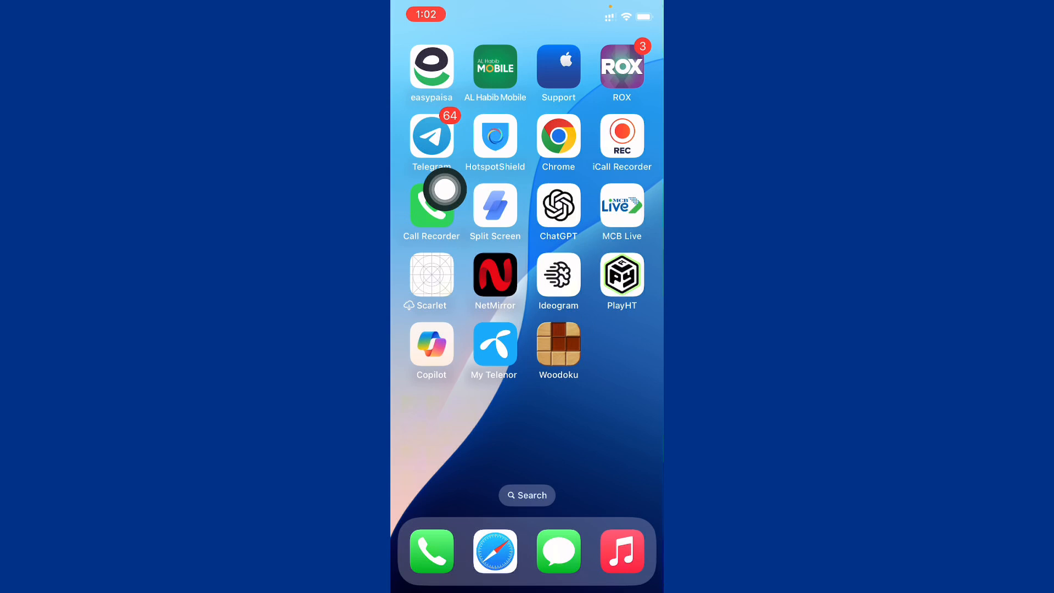
# Open Telegram, dismiss the birthday suggestion, search 'Nice' and open Nicegram Bot
pyautogui.click(431, 134)
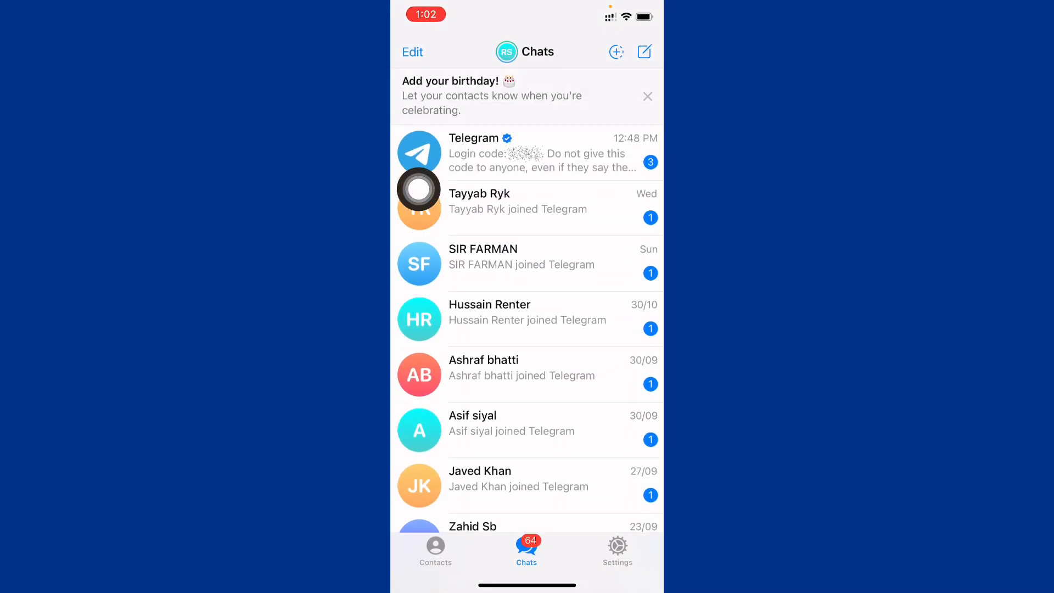
pyautogui.moveTo(554, 139)
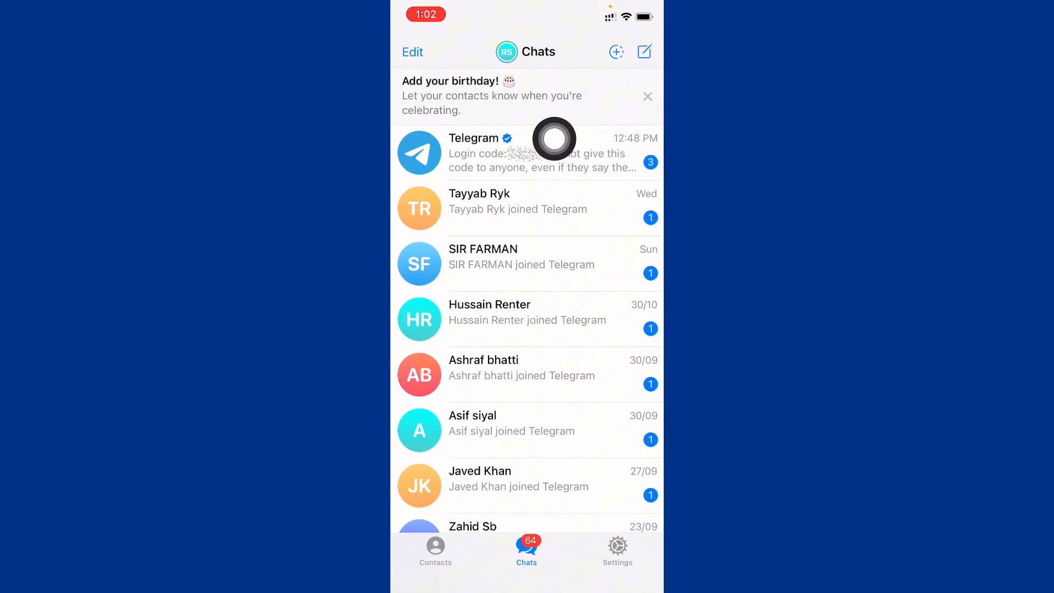
pyautogui.moveTo(634, 176)
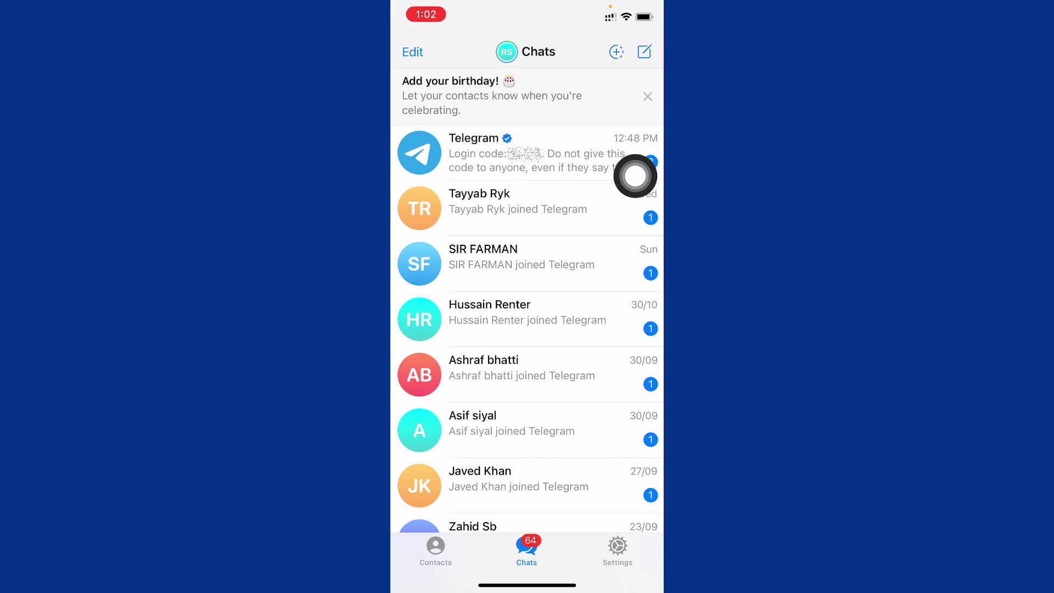
pyautogui.click(646, 96)
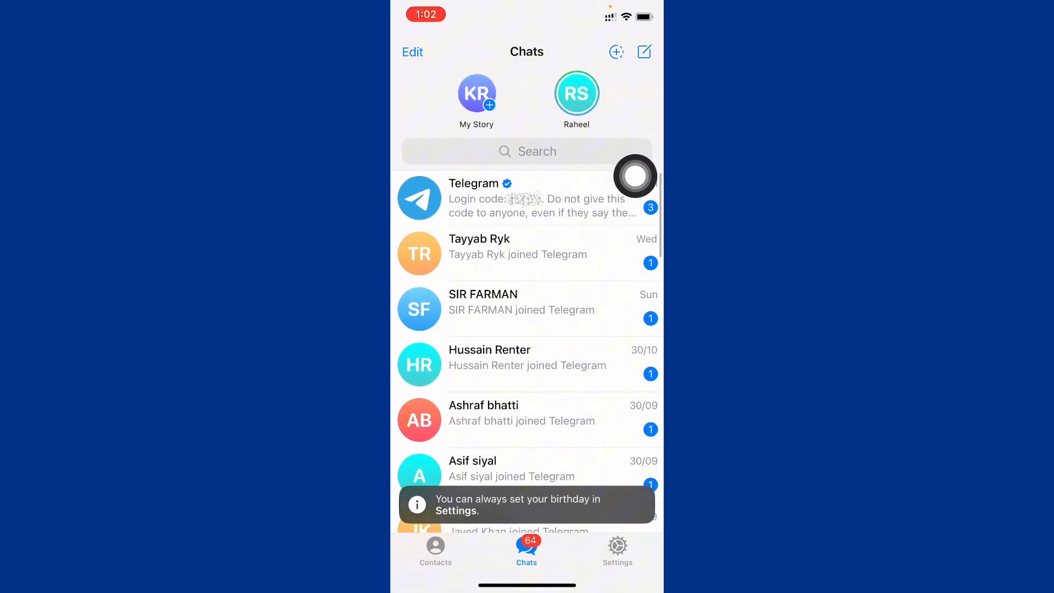
pyautogui.click(527, 150)
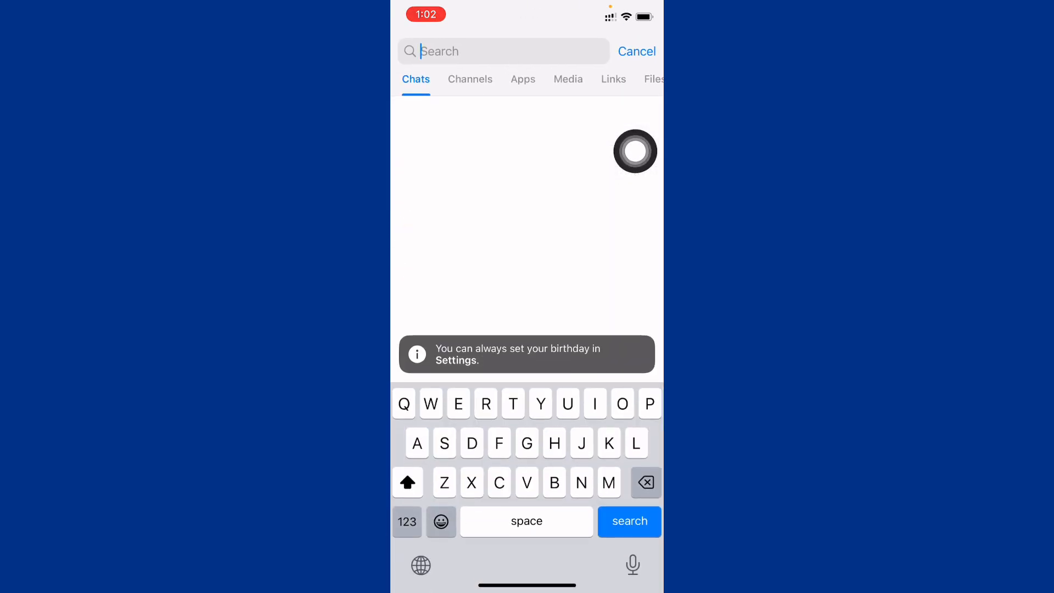
pyautogui.write('Nice')
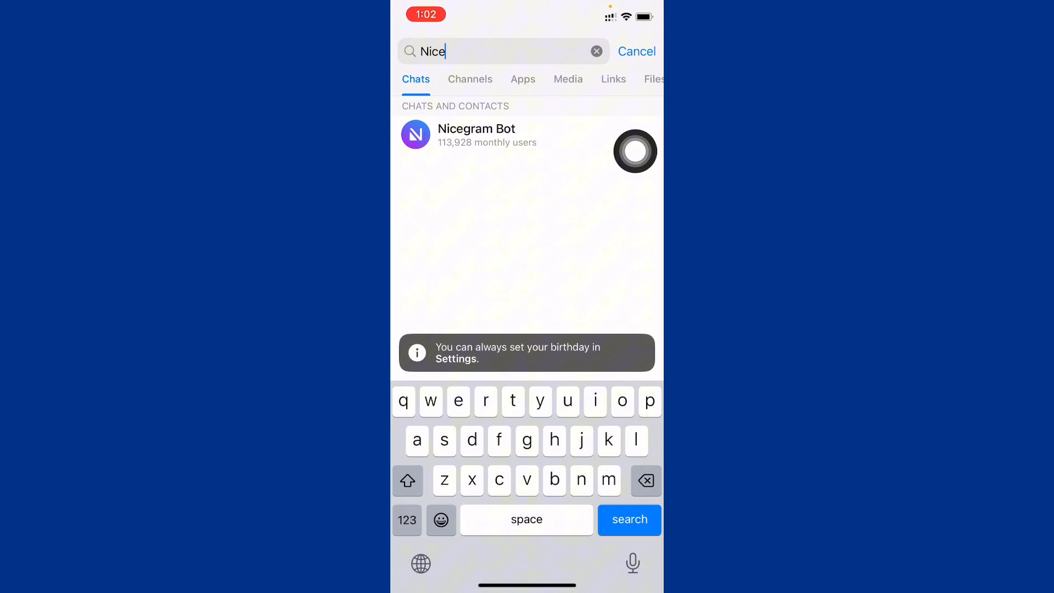
pyautogui.click(476, 135)
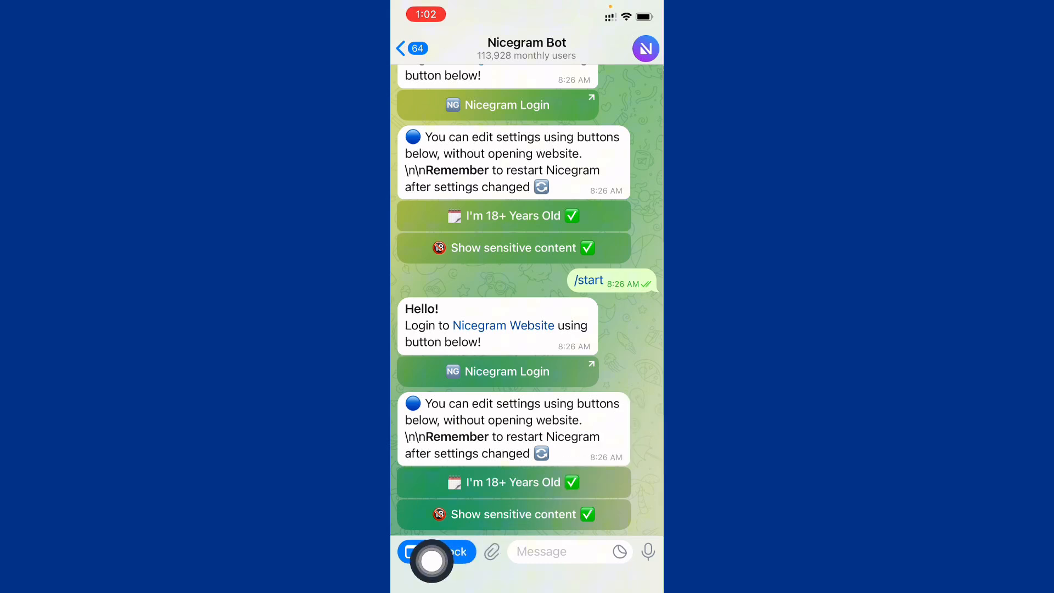
# Start the Nicegram Bot mini app from Unblock and confirm Launch
pyautogui.click(497, 104)
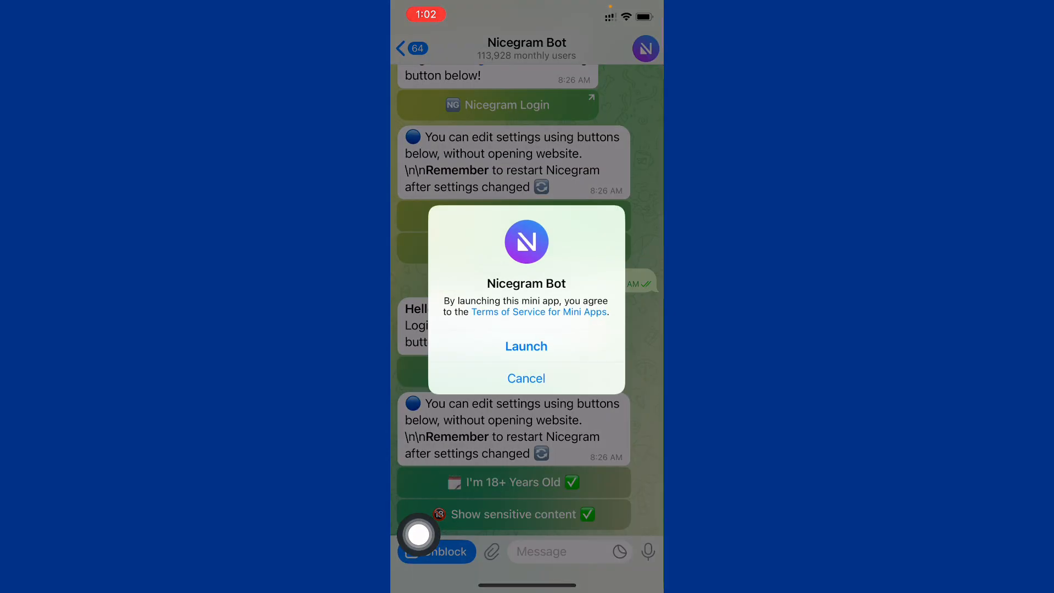
pyautogui.moveTo(634, 327)
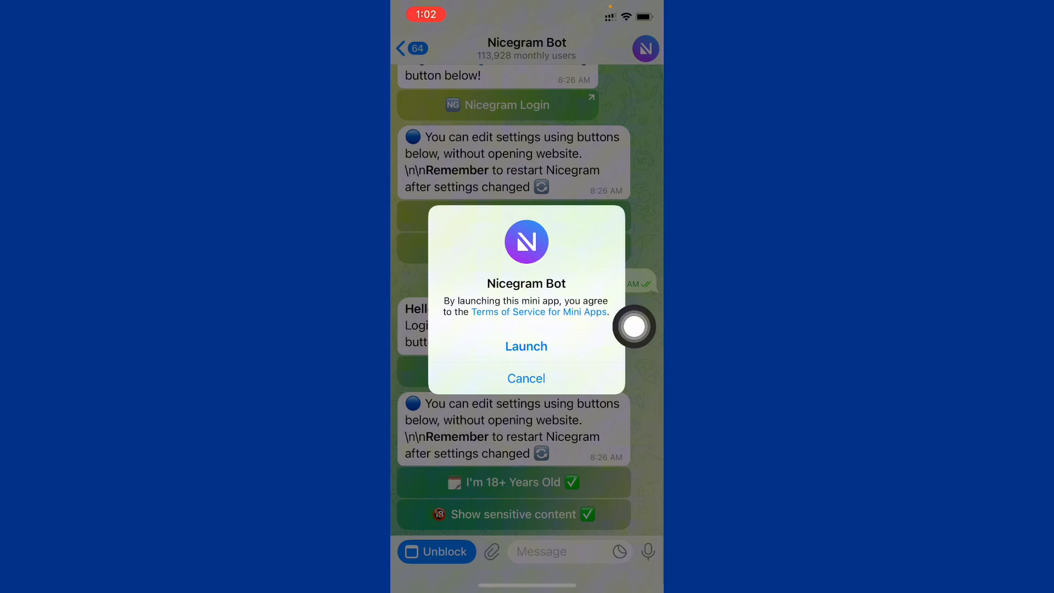
pyautogui.click(526, 346)
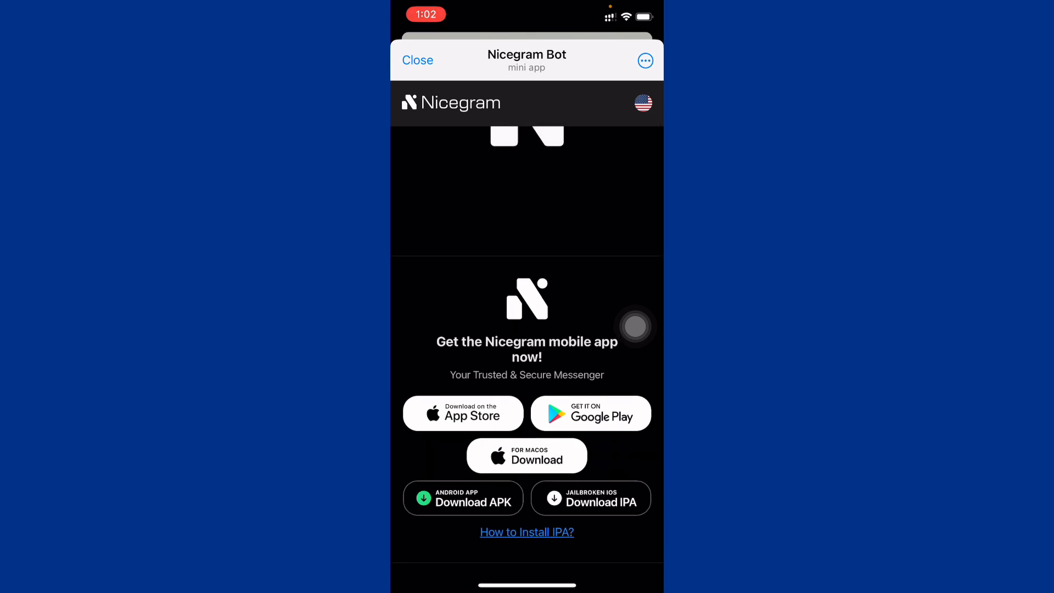
# Toggle 'I am of legal age (+18)' and 'Show content that may be sensitive', then go home
pyautogui.scroll(3)
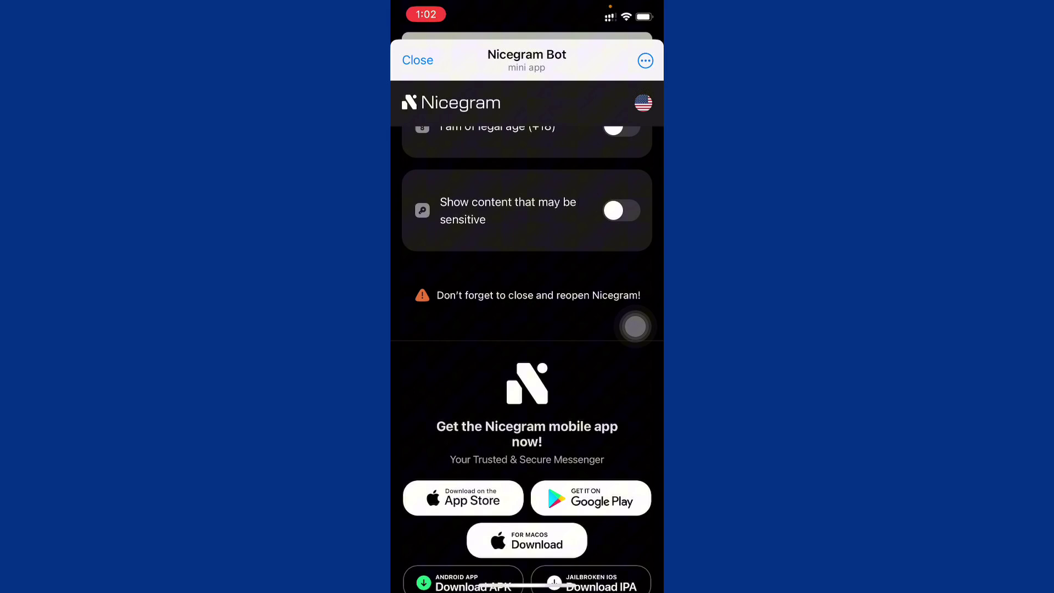
pyautogui.scroll(3)
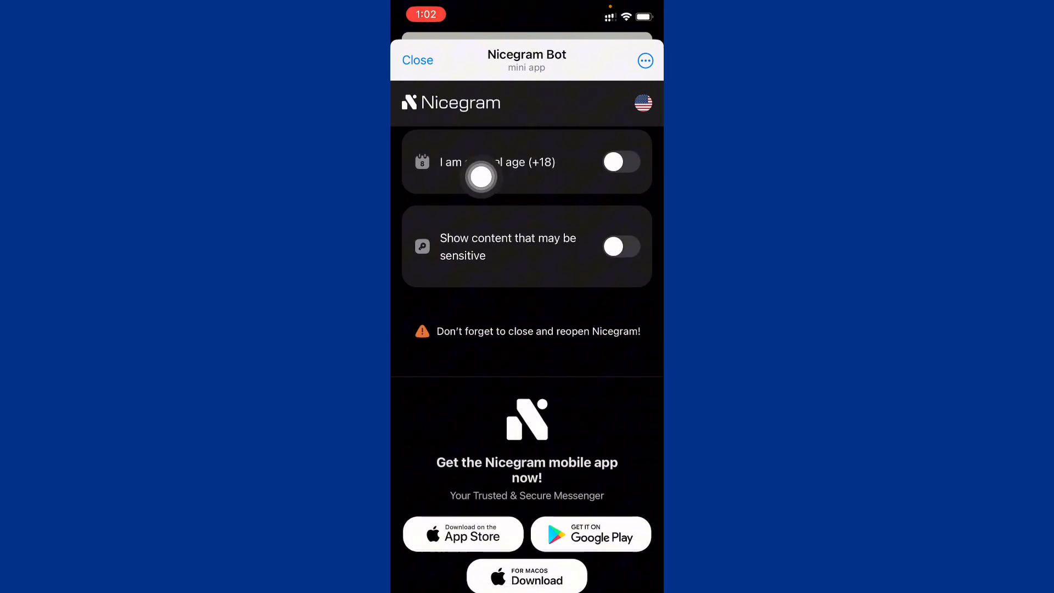
pyautogui.click(620, 162)
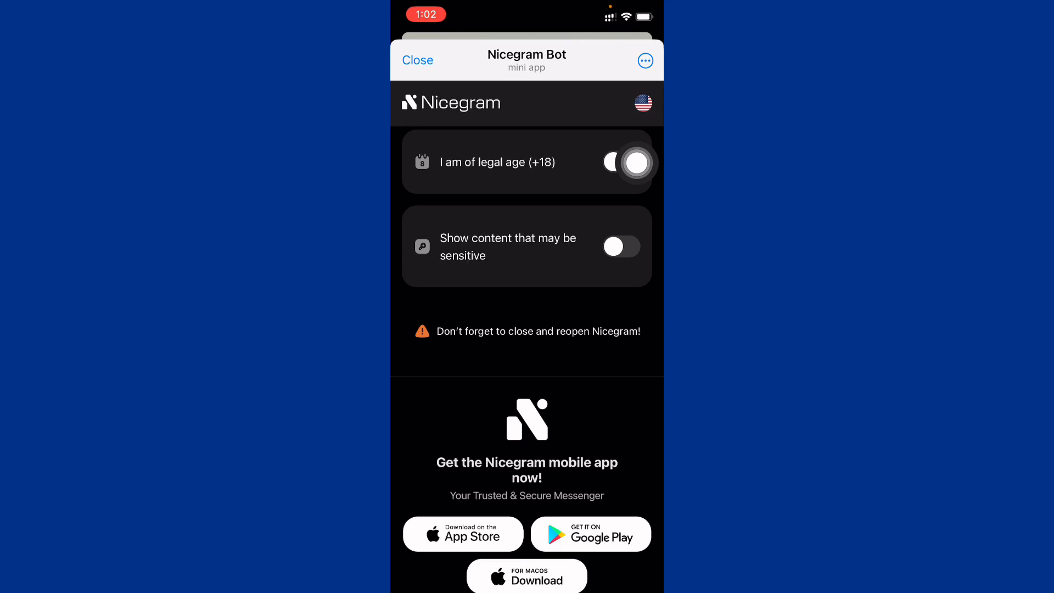
pyautogui.click(621, 161)
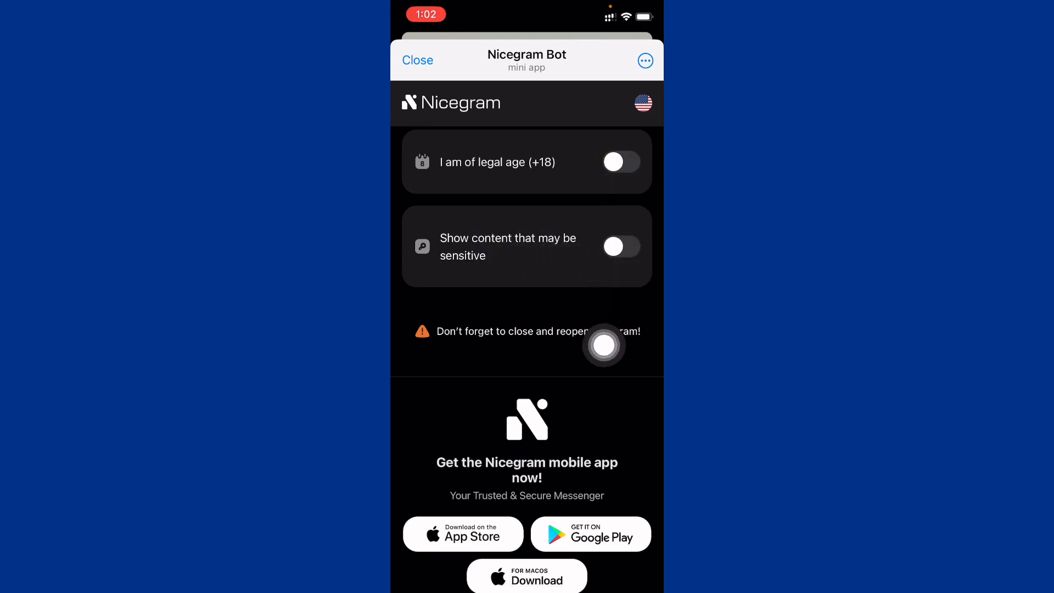
pyautogui.moveTo(635, 345)
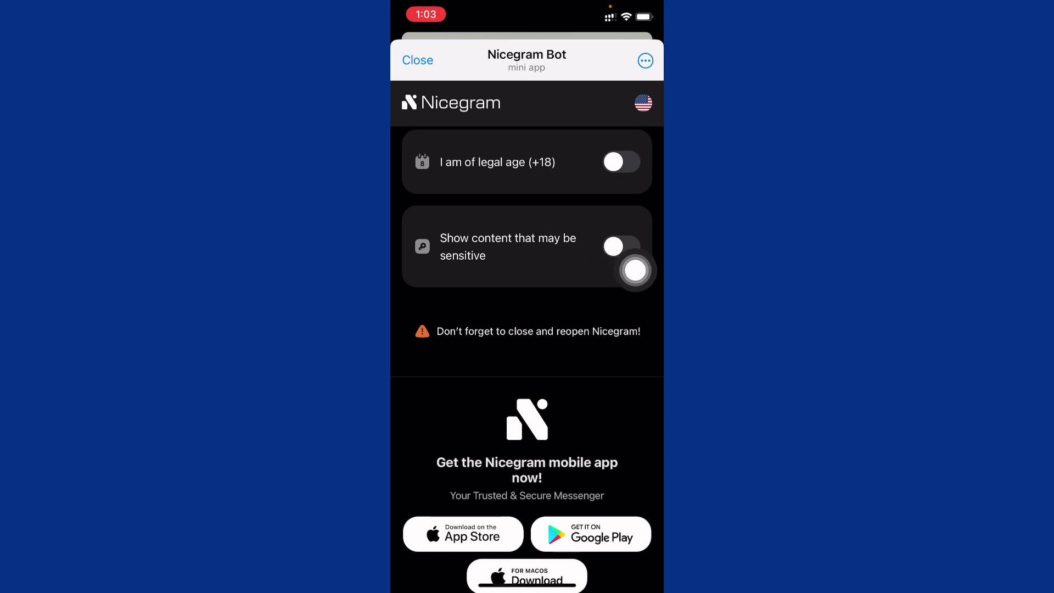
pyautogui.click(417, 59)
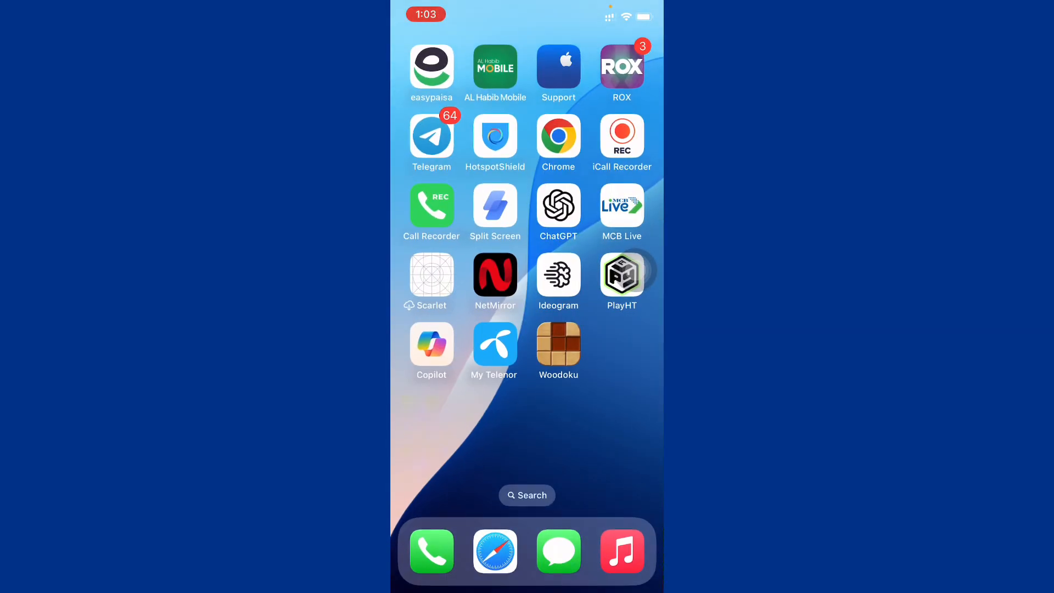
# Swipe left three pages to land on the page with Stocks, Weather and YouTube
pyautogui.hscroll(-3)
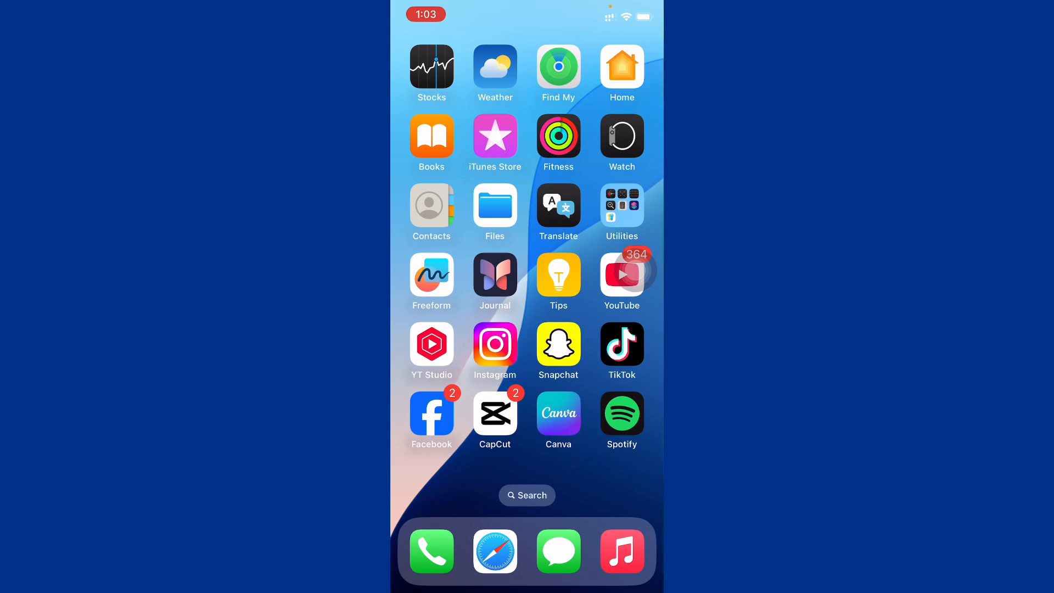
pyautogui.hscroll(-3)
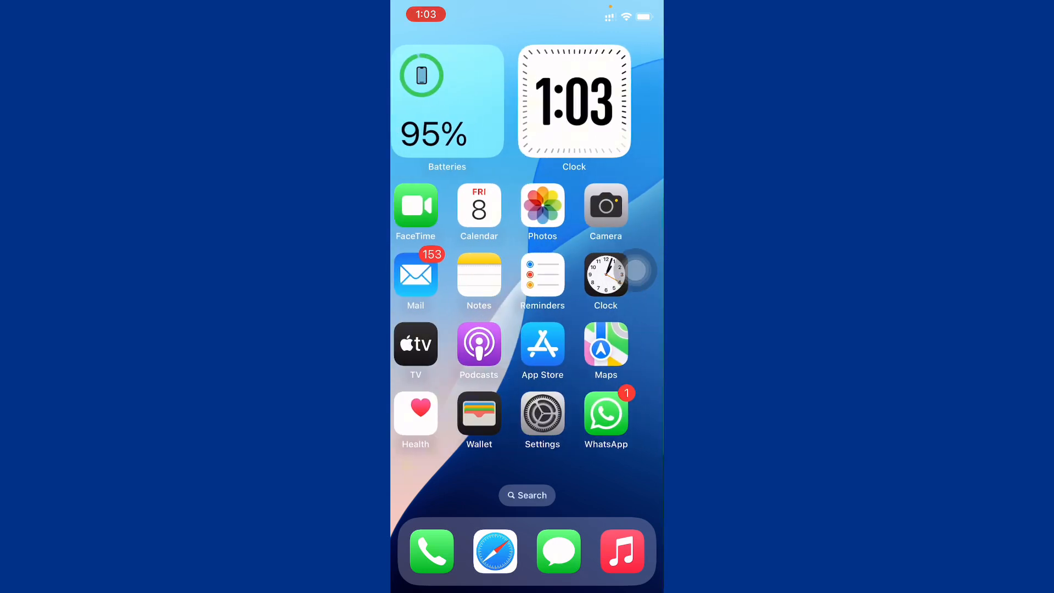
pyautogui.hscroll(-3)
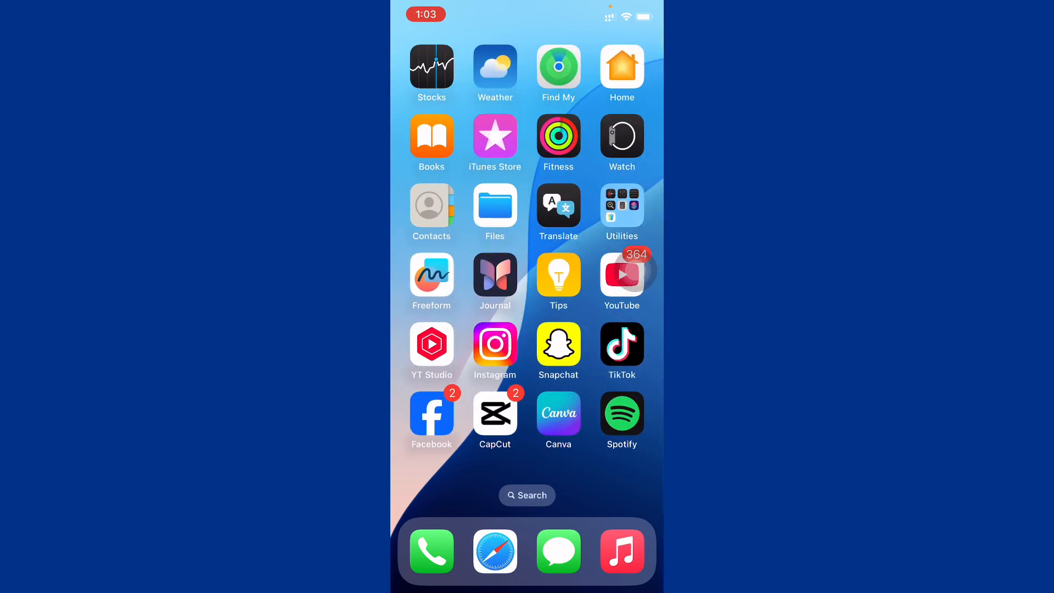